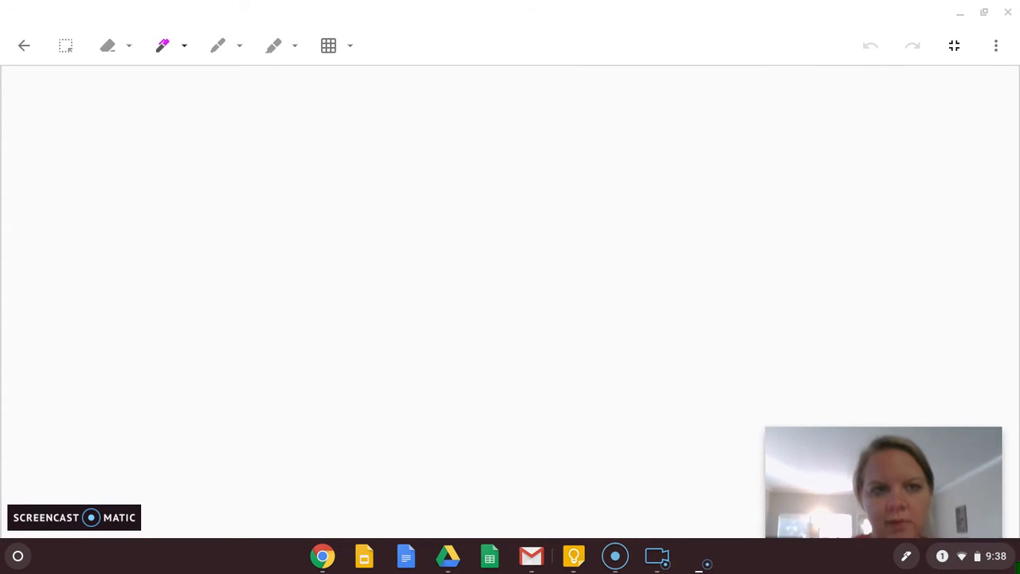
Handwrite the title 'Lesson 29' with 'page 175' to its left in pink pen.
drag(361, 96, 401, 150)
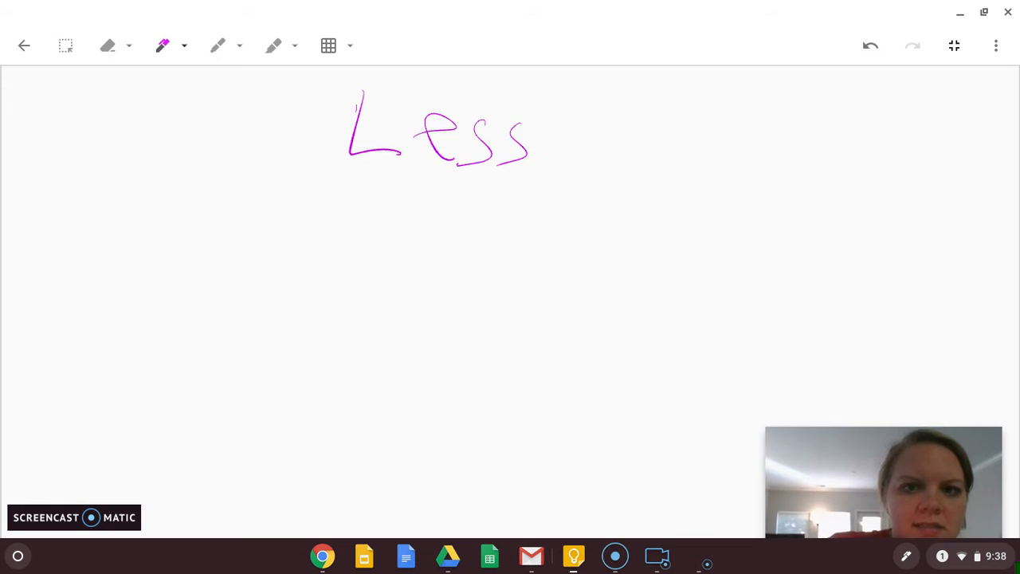
drag(526, 132, 725, 107)
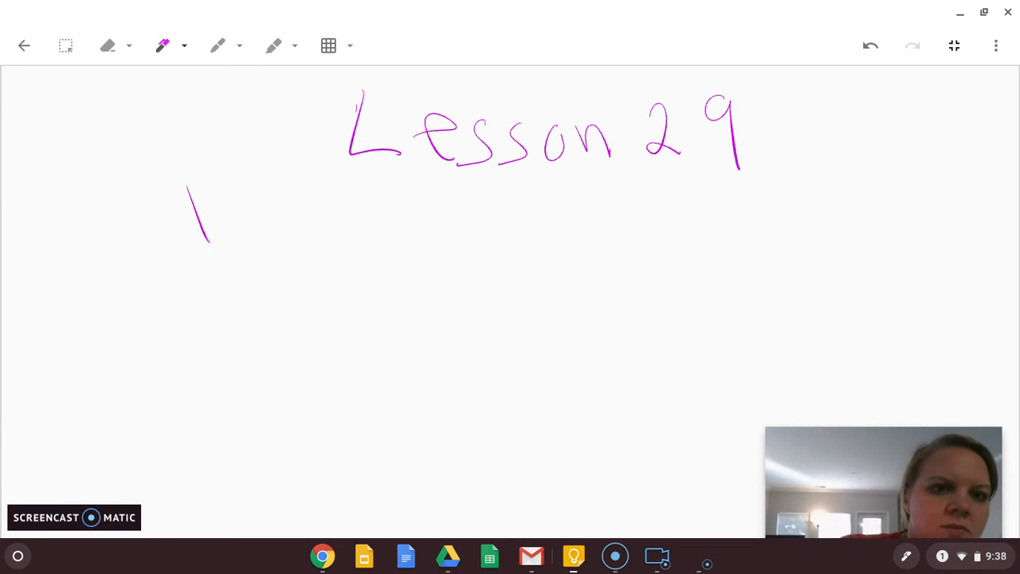
drag(223, 175, 279, 223)
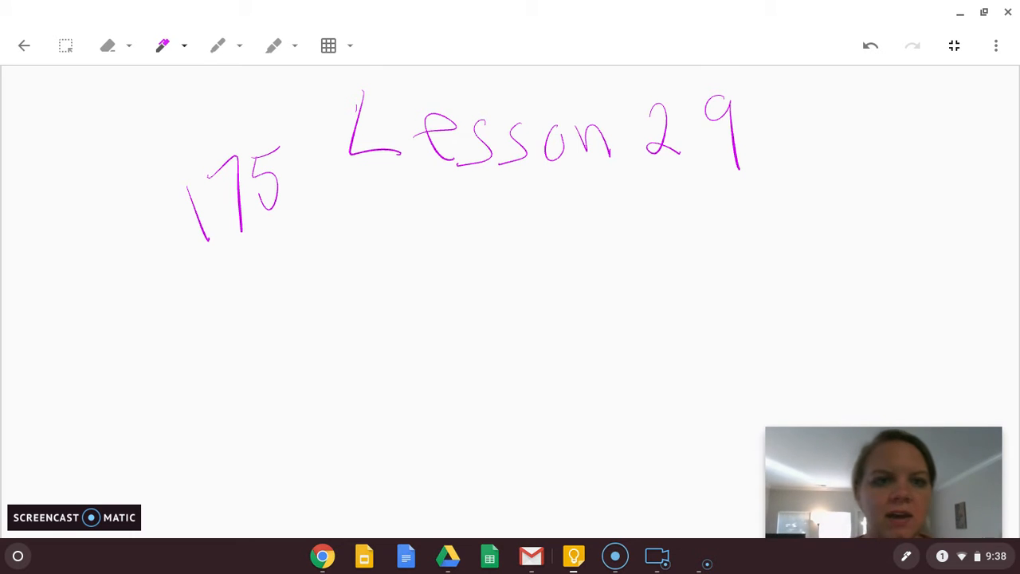
drag(92, 232, 143, 295)
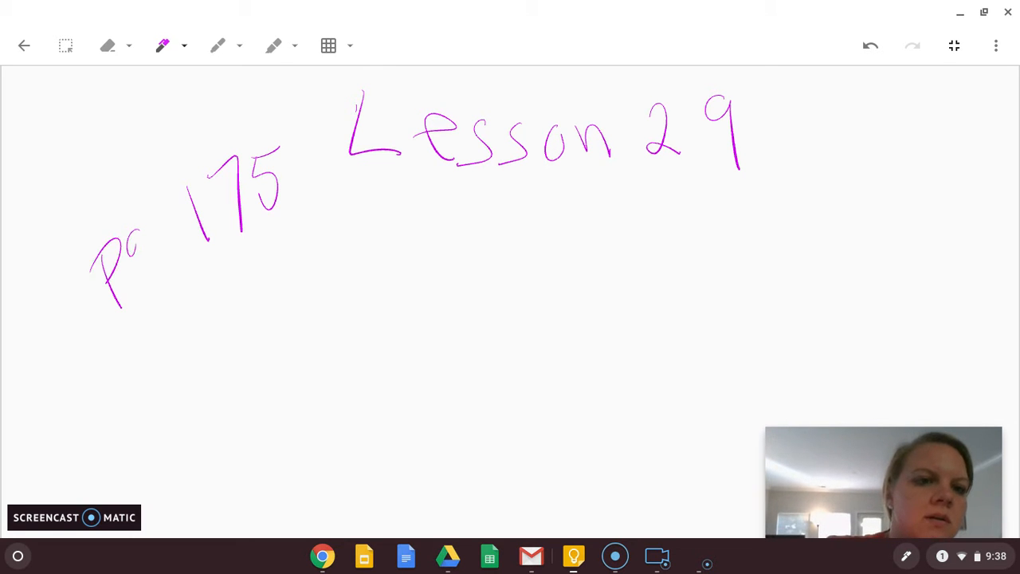
drag(136, 248, 199, 263)
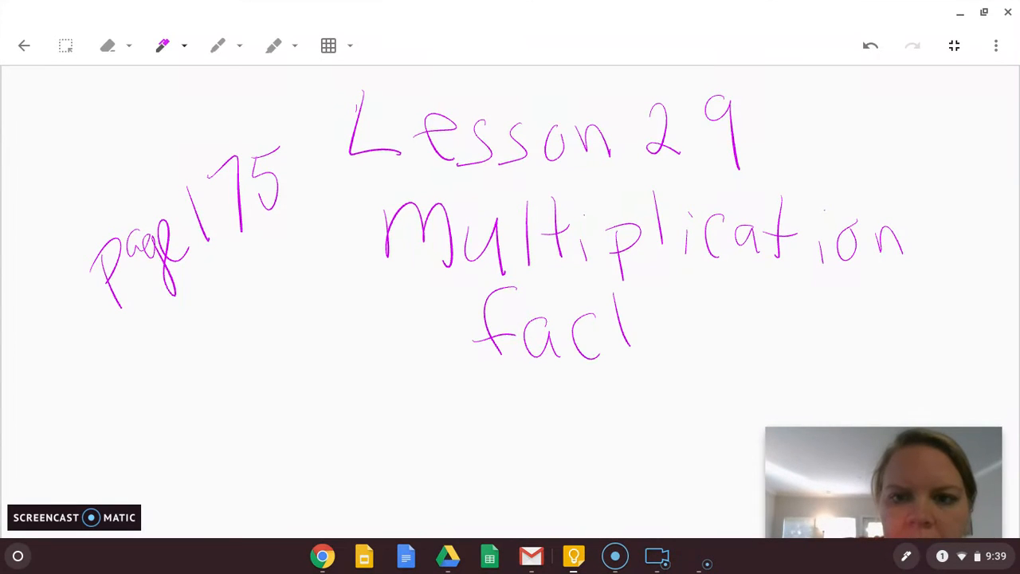
Write 'Multiplication facts 0's, 1's, 2's, 5's' below the title.
drag(630, 334, 685, 319)
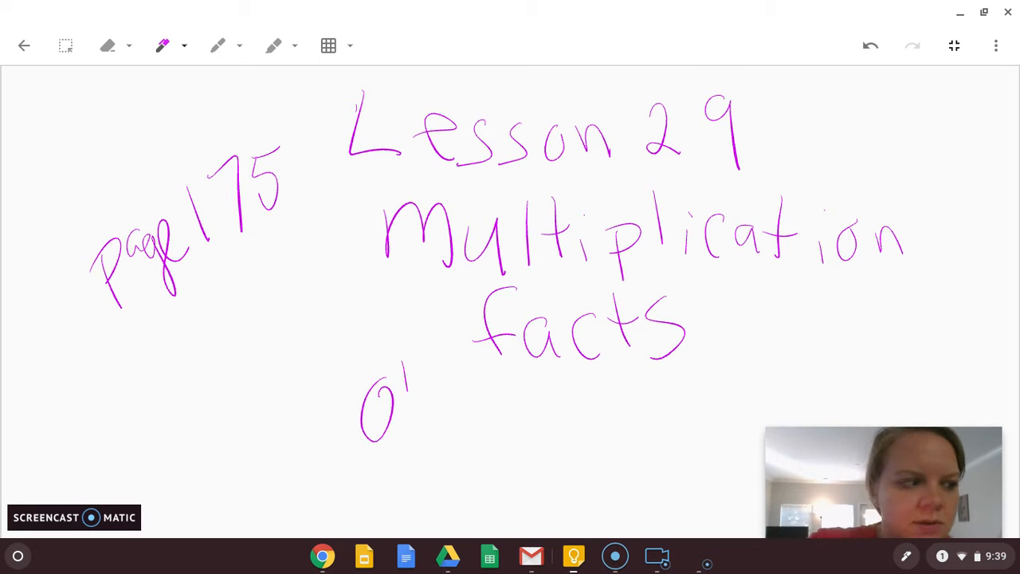
drag(422, 398, 487, 447)
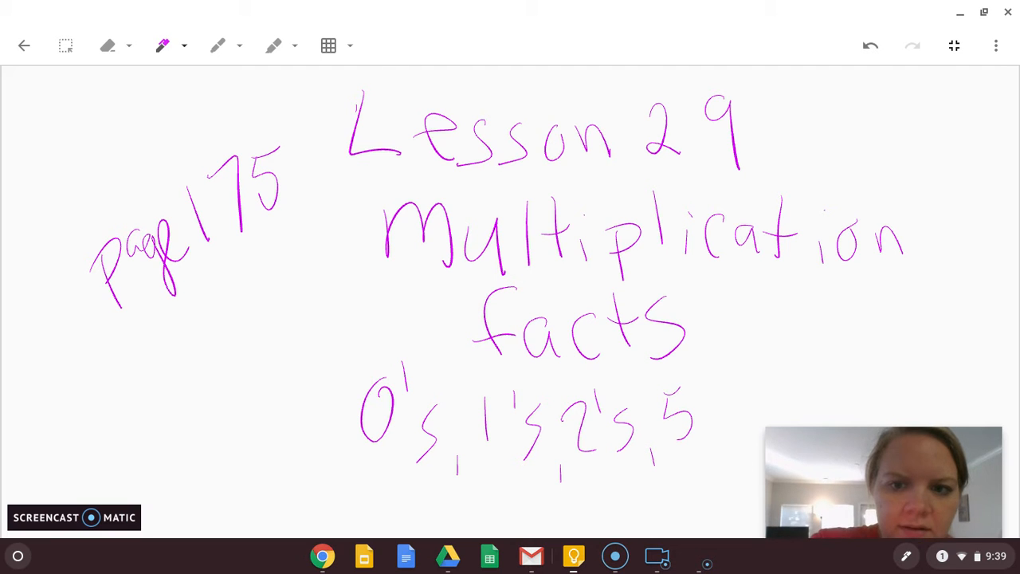
drag(697, 406, 725, 435)
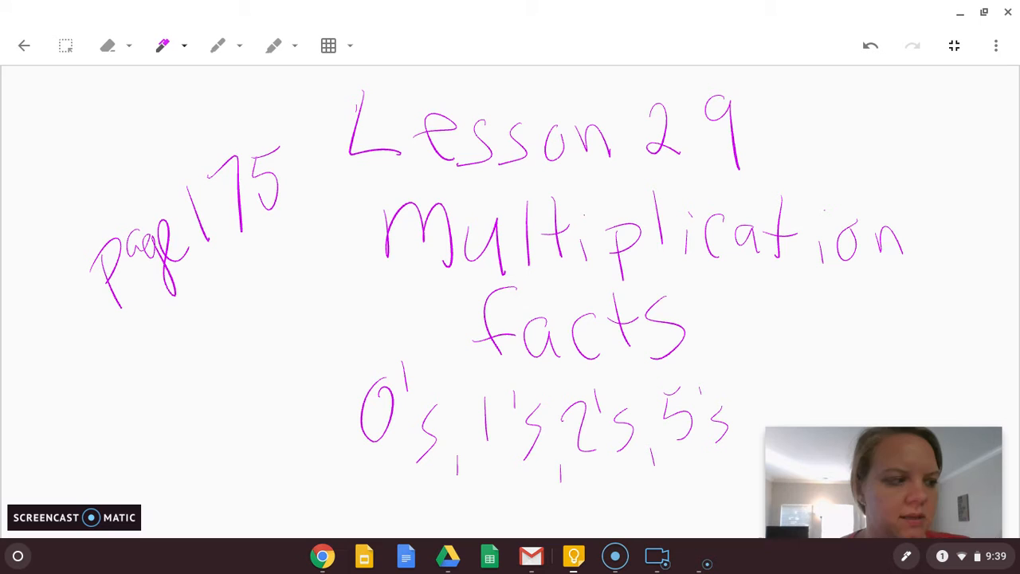
Start a new blank drawing from the three-dot menu.
click(993, 45)
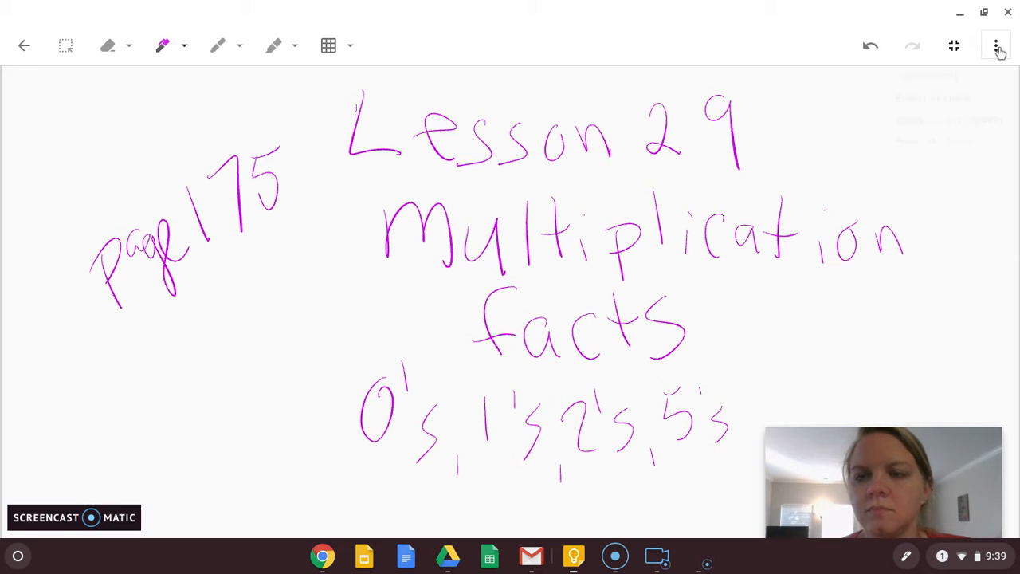
click(994, 45)
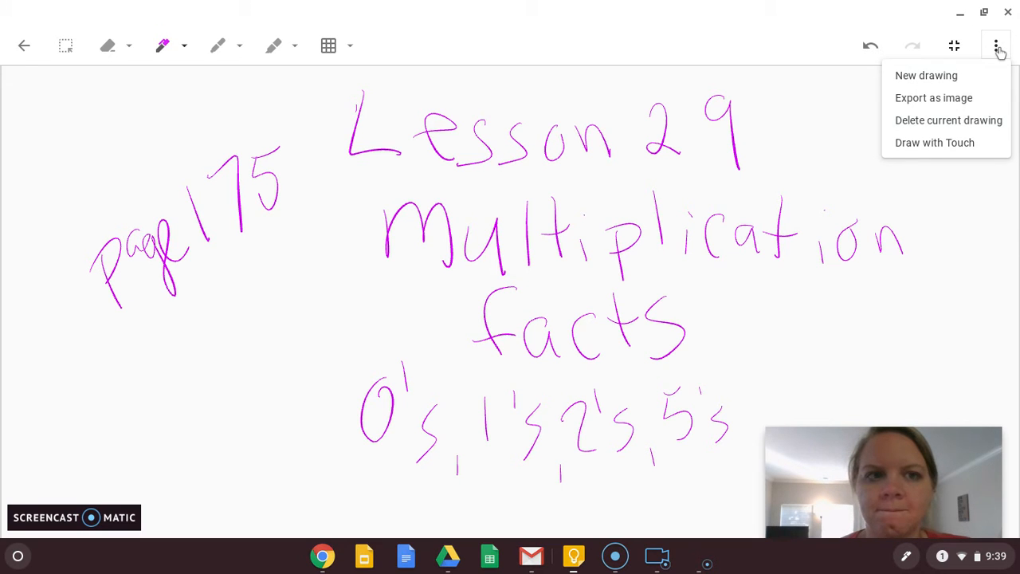
mouse_move(926, 75)
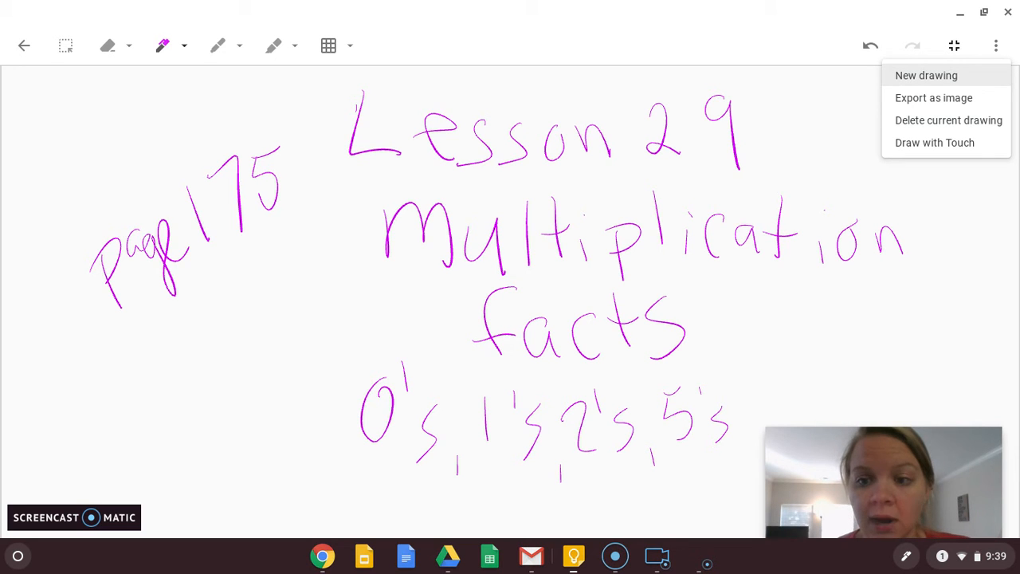
click(925, 75)
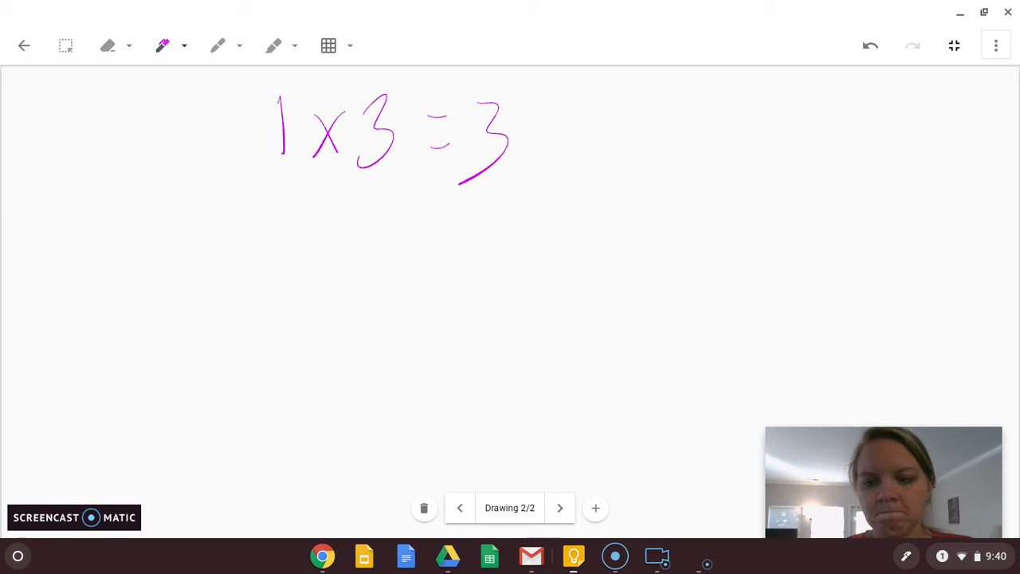
Handwrite examples 1x3=3, 0x5=0, 2x5=10, 2x6=12, 2x10=20 and 2x8=16 in two columns.
drag(255, 239, 327, 279)
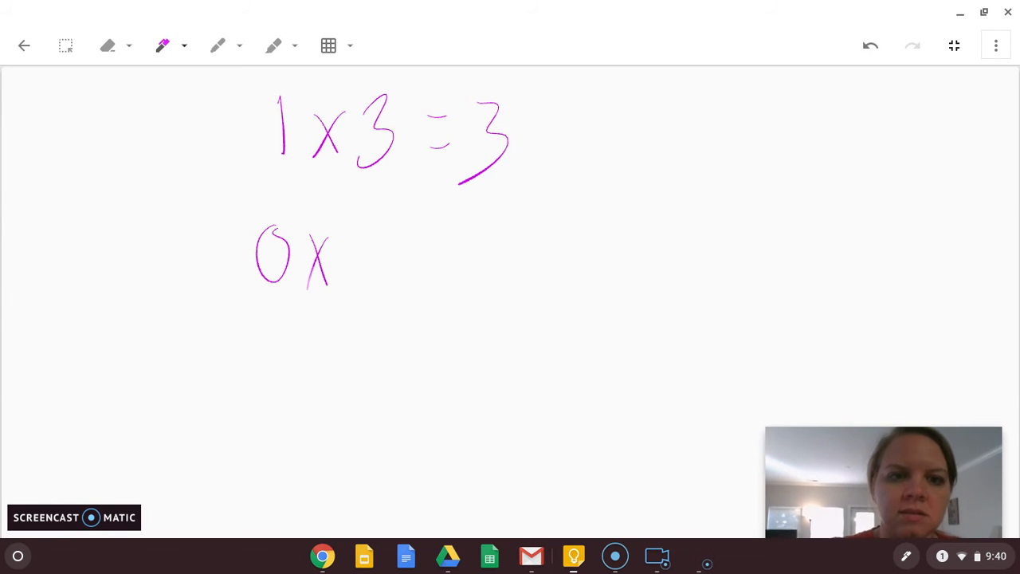
drag(342, 223, 495, 255)
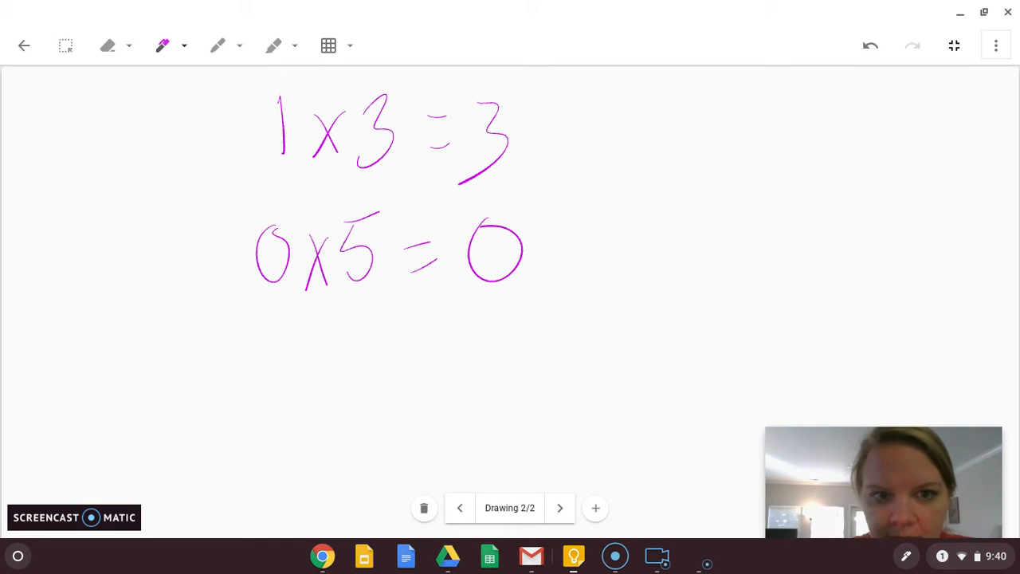
drag(283, 334, 362, 398)
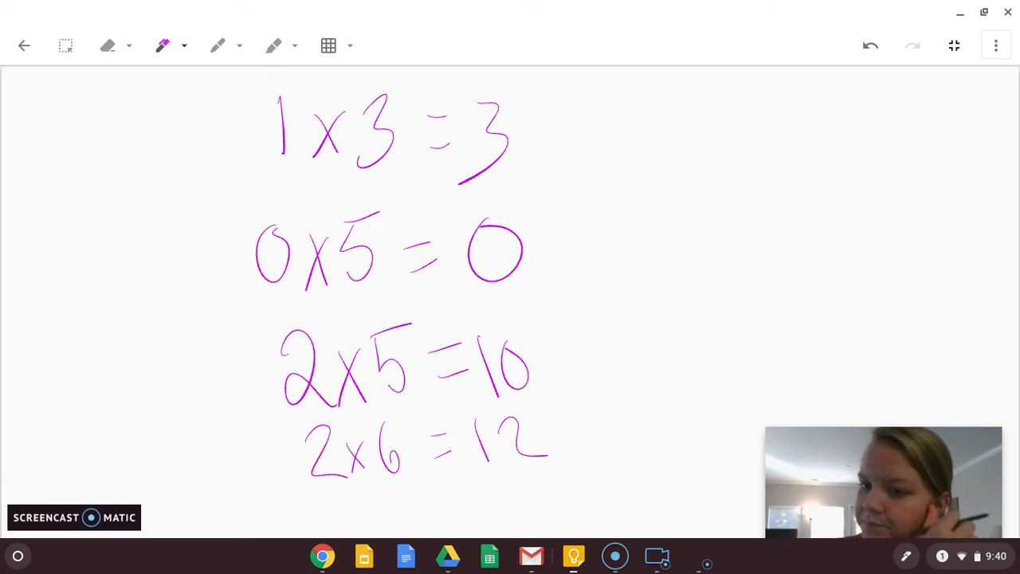
drag(678, 132, 661, 160)
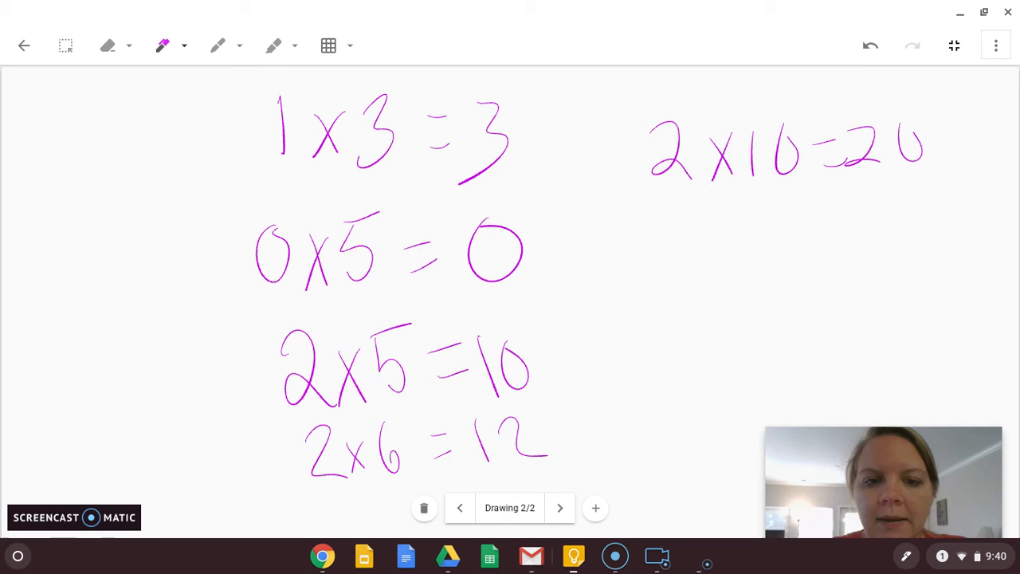
drag(653, 239, 741, 271)
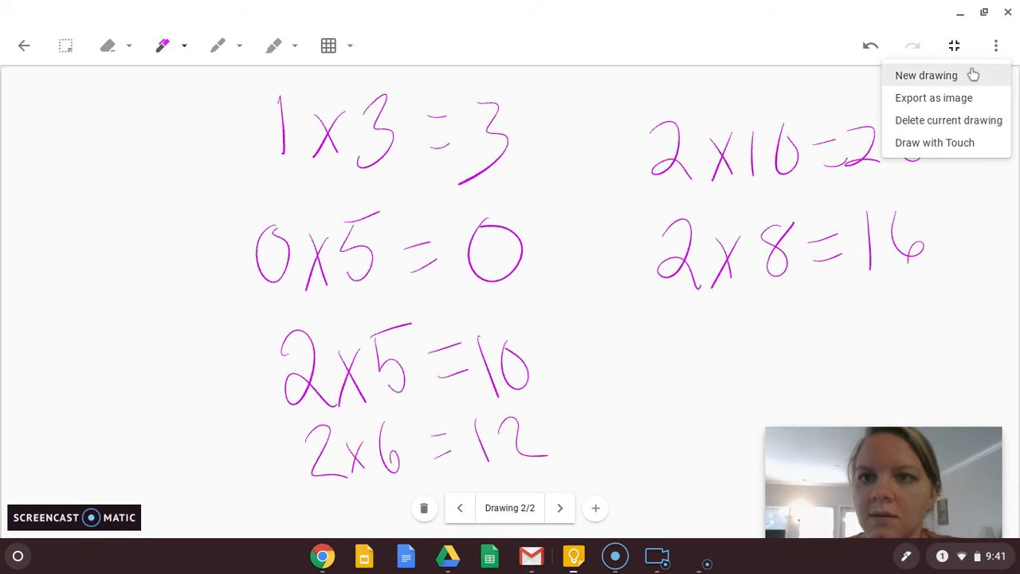
click(926, 75)
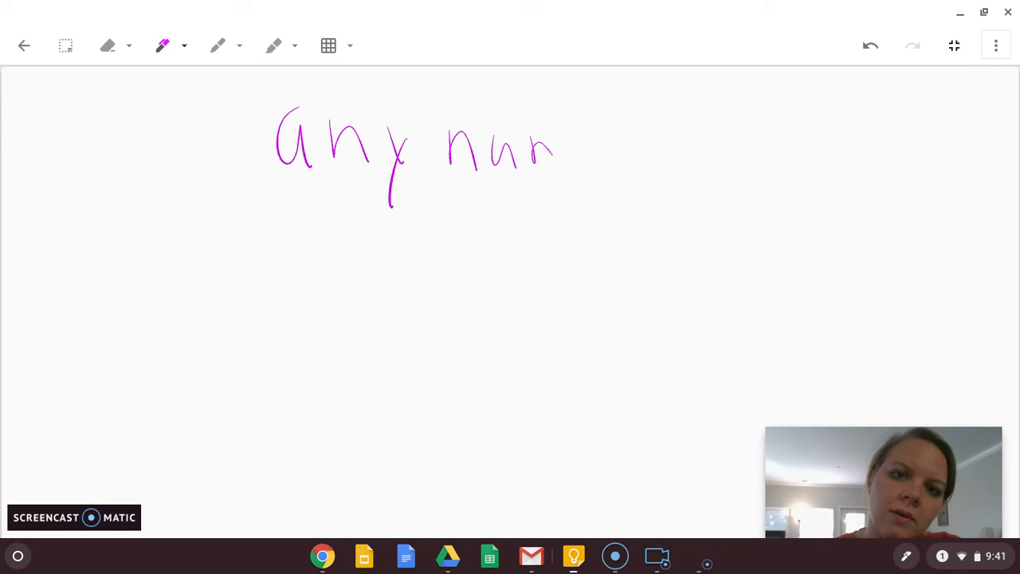
Add 'times 2 is double' after 'any number' on the third drawing.
drag(550, 143, 709, 144)
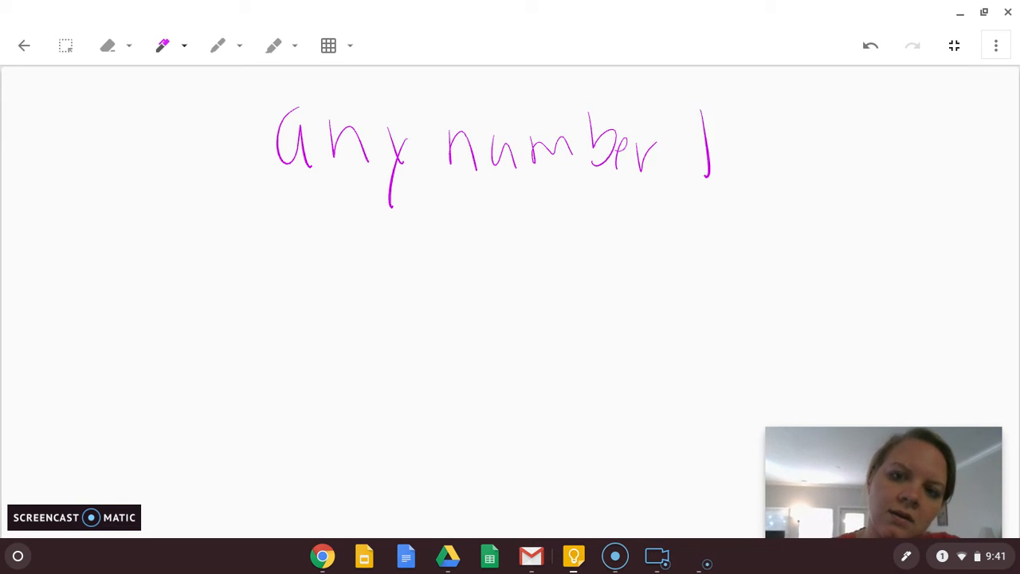
drag(702, 143, 869, 159)
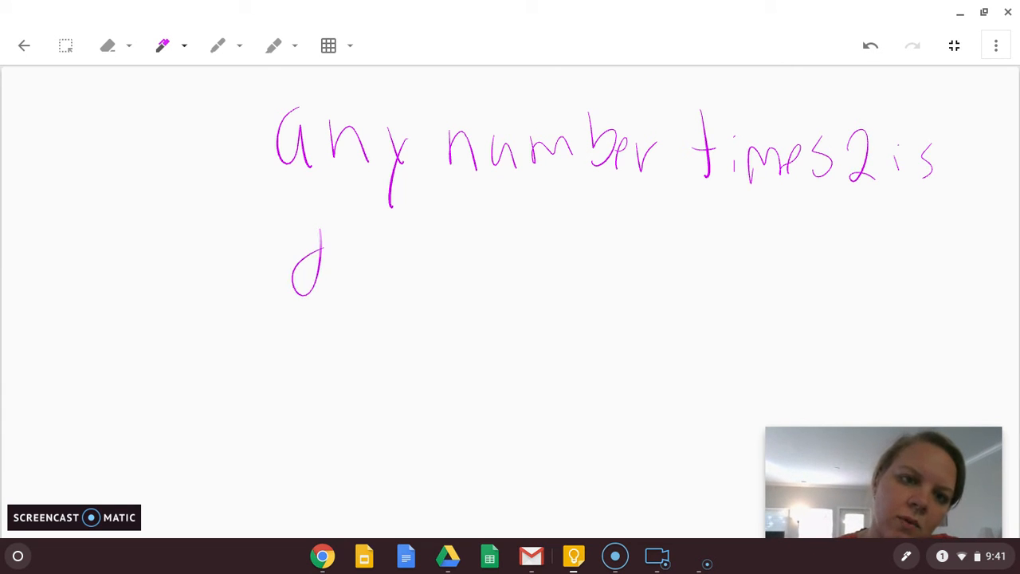
drag(303, 255, 463, 255)
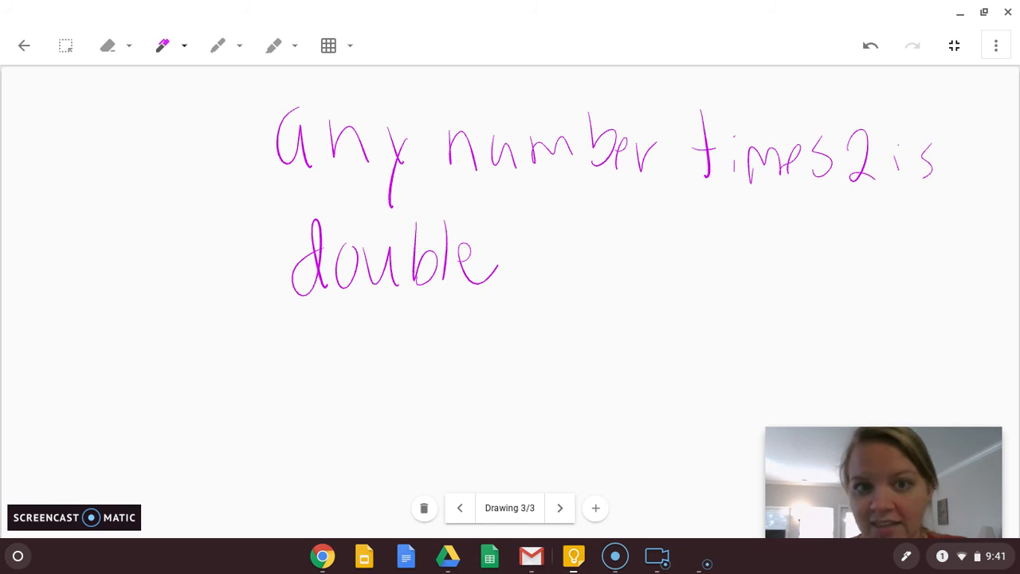
click(996, 46)
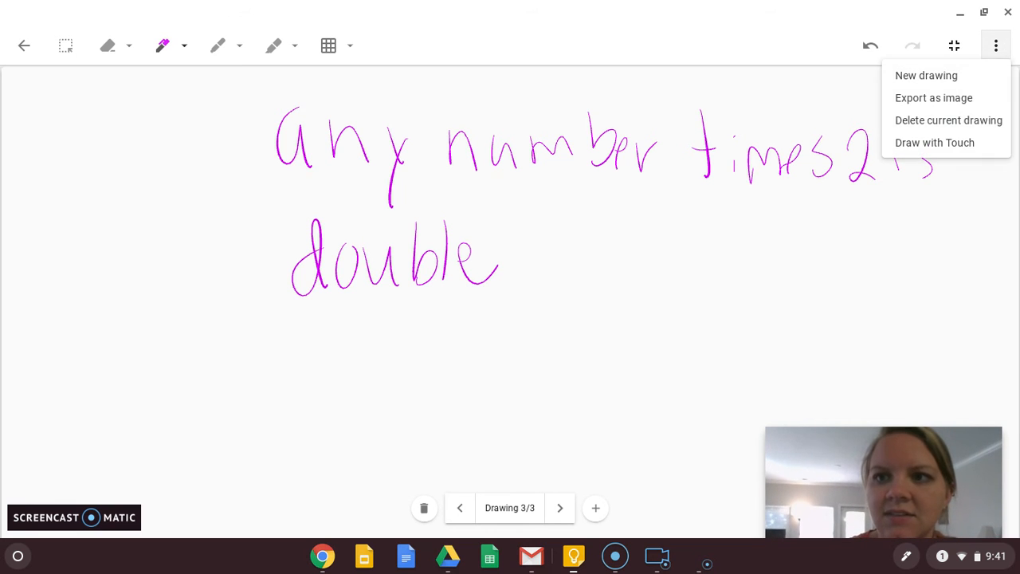
On a new drawing, write heading '5's' and facts 5x3=15, 5x4=20, 5x5=25, 5x6=30.
click(926, 75)
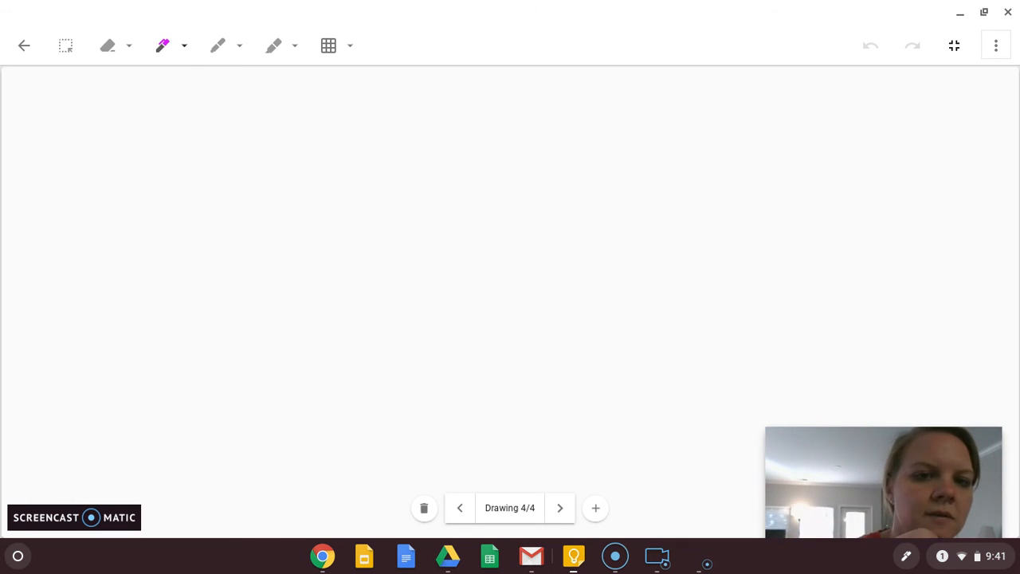
drag(335, 96, 390, 159)
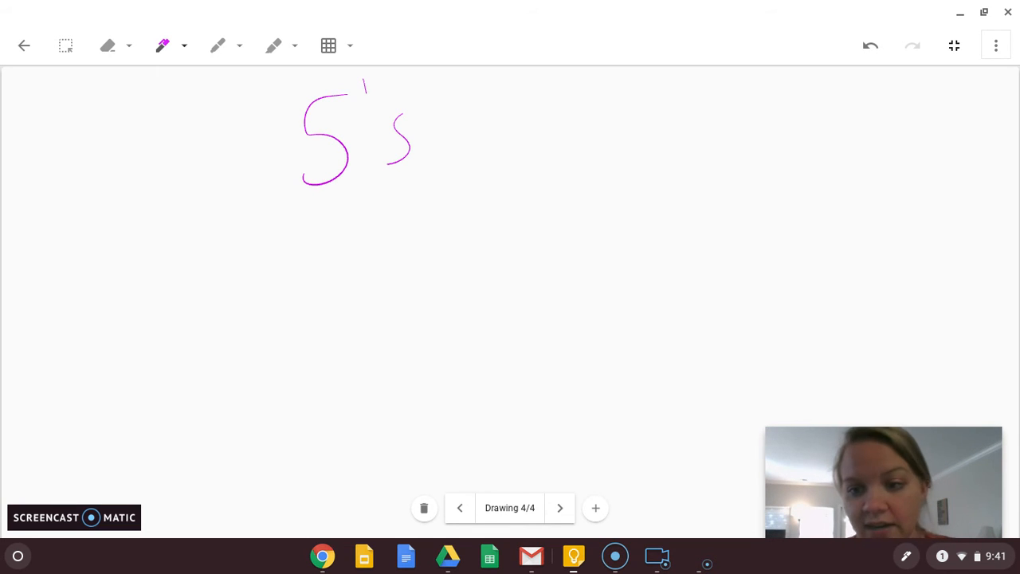
drag(423, 199, 387, 295)
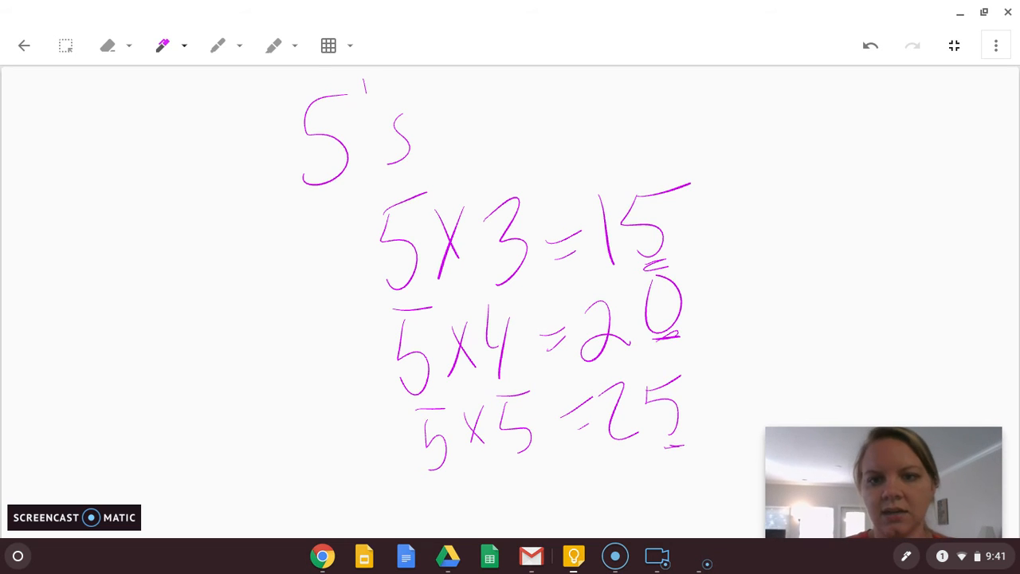
drag(757, 147, 773, 184)
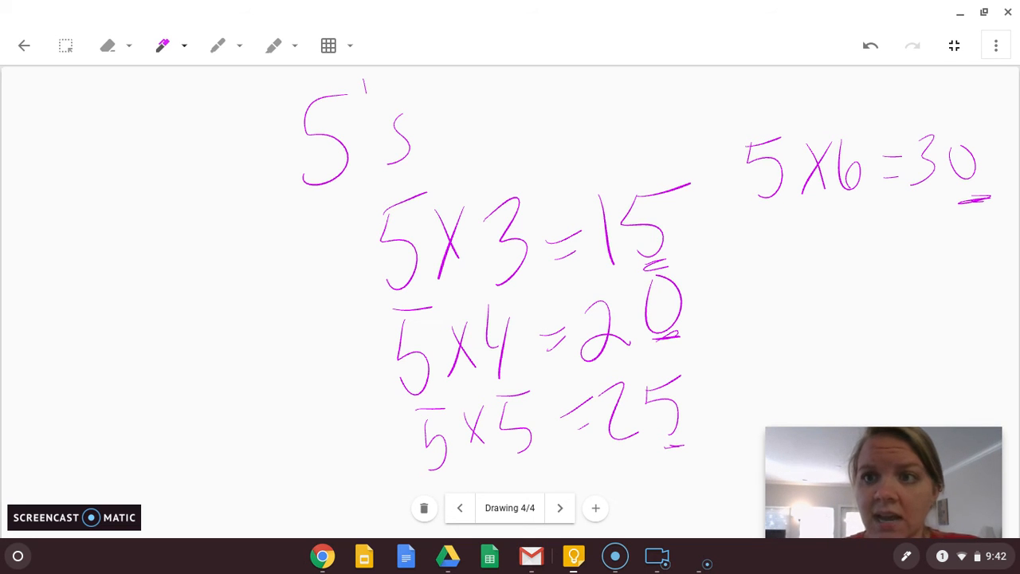
Handwrite 'any number times 5 will end in a 5 or 0' on a fresh drawing.
click(424, 507)
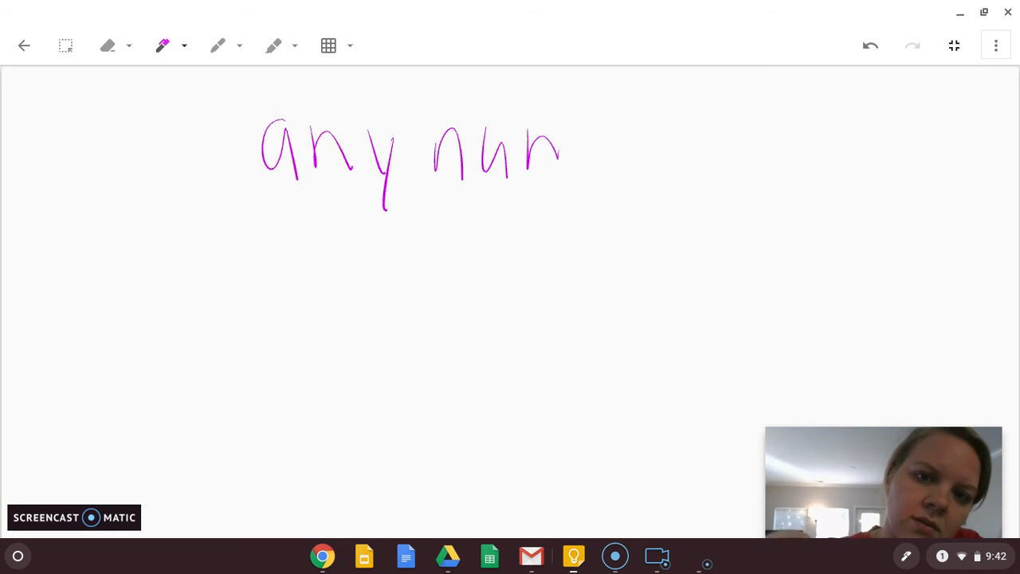
drag(558, 148, 725, 148)
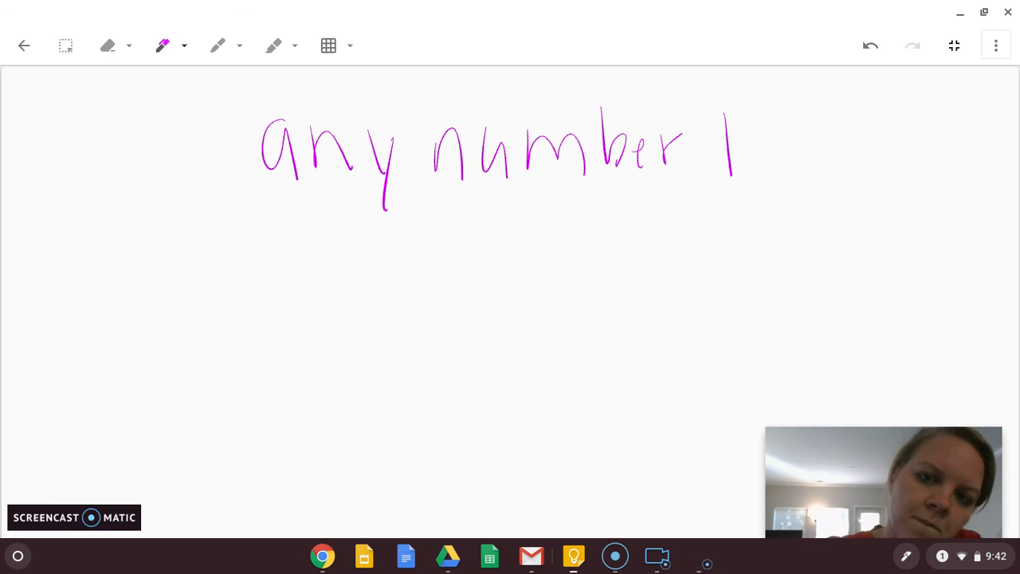
drag(725, 143, 901, 168)
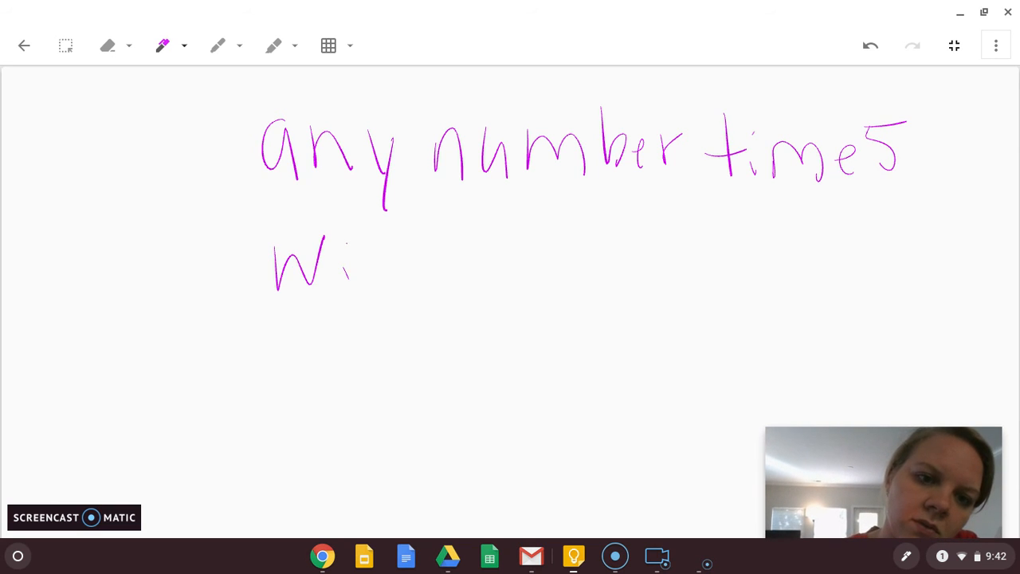
drag(351, 271, 590, 271)
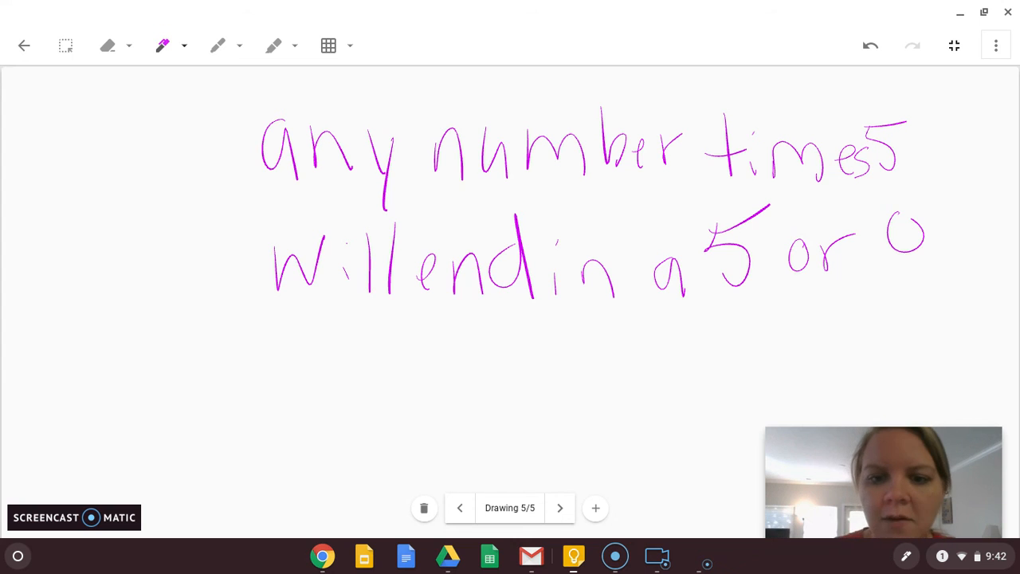
Return to the first drawing and write '#12-30 evens' at the top right.
click(424, 508)
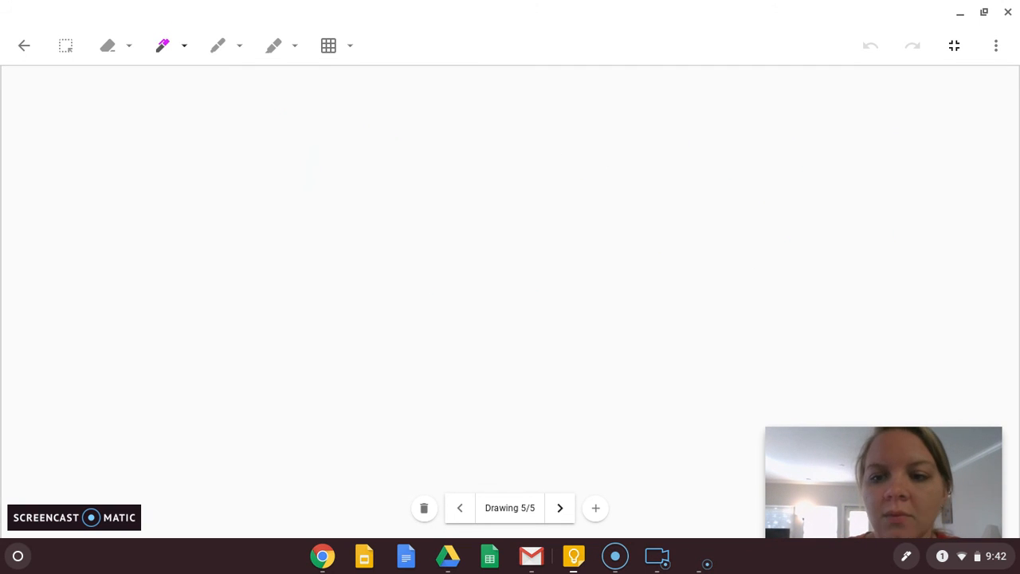
click(459, 507)
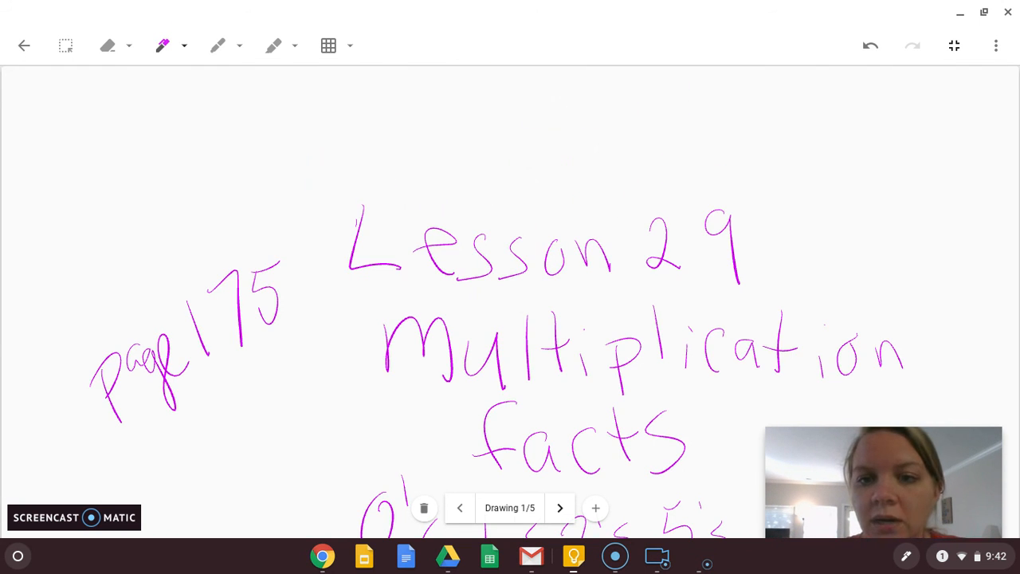
drag(722, 107, 757, 160)
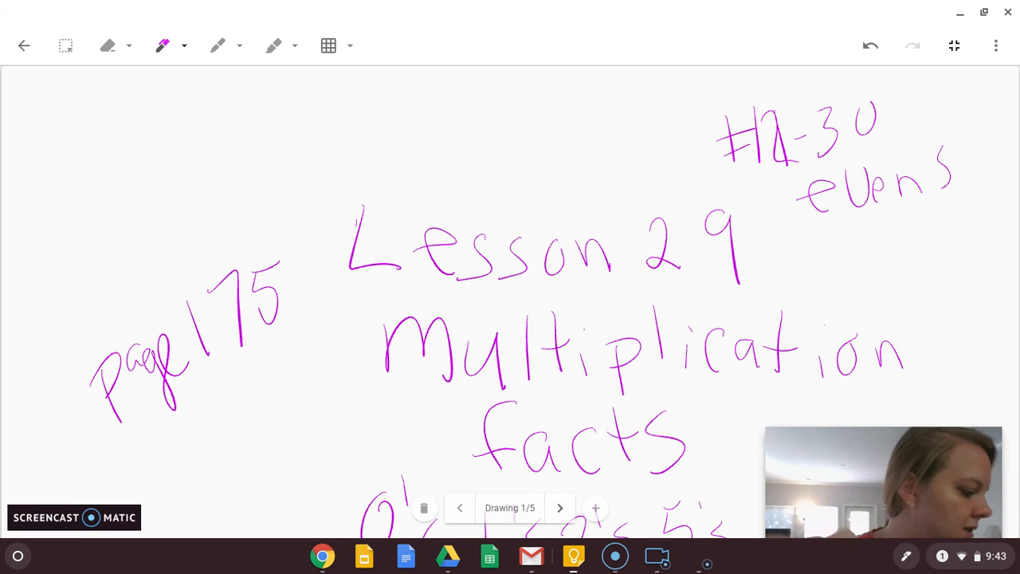
Handwrite 'Pages 176-177' above the title.
drag(479, 119, 510, 171)
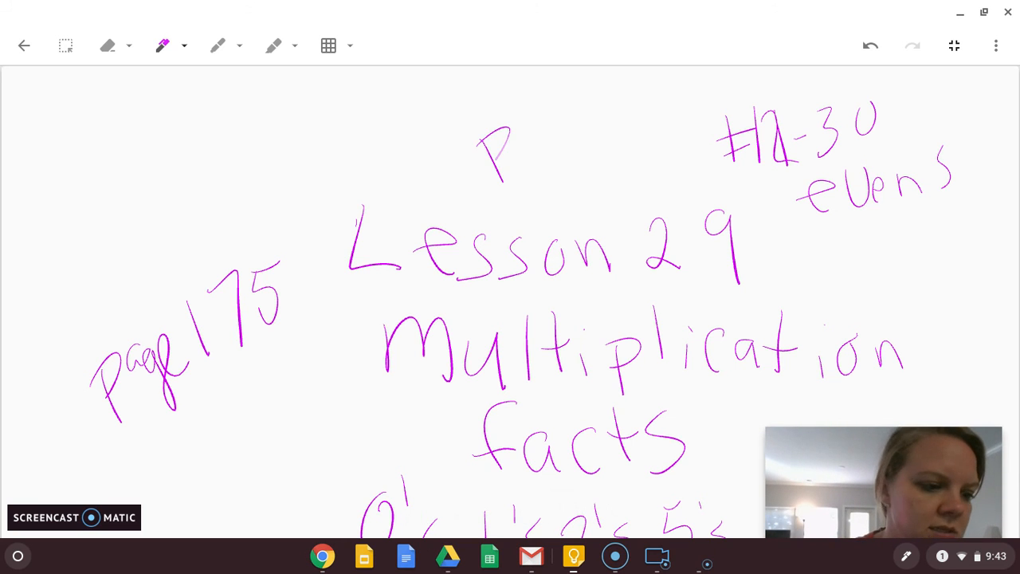
drag(510, 143, 606, 143)
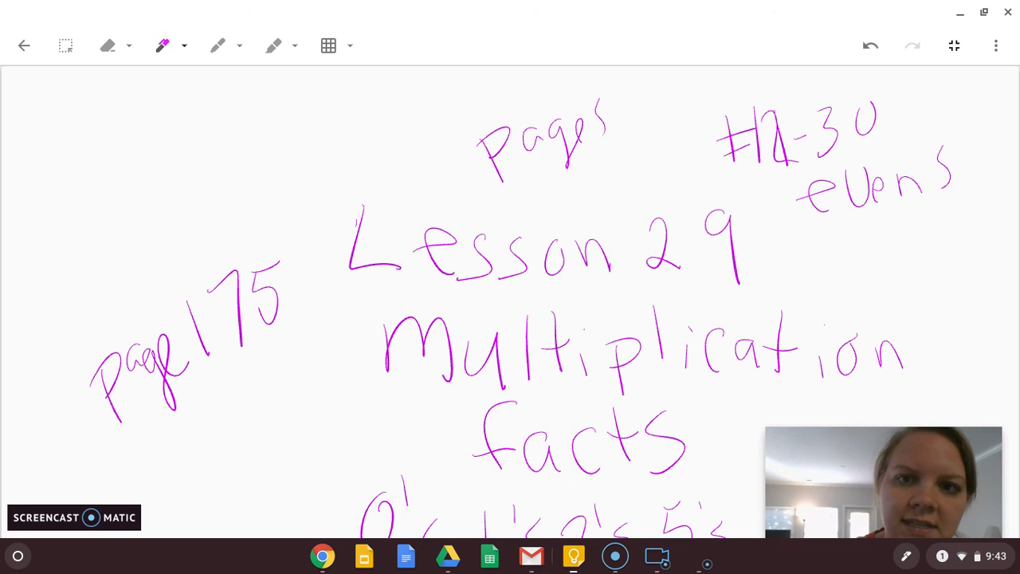
drag(629, 128, 745, 88)
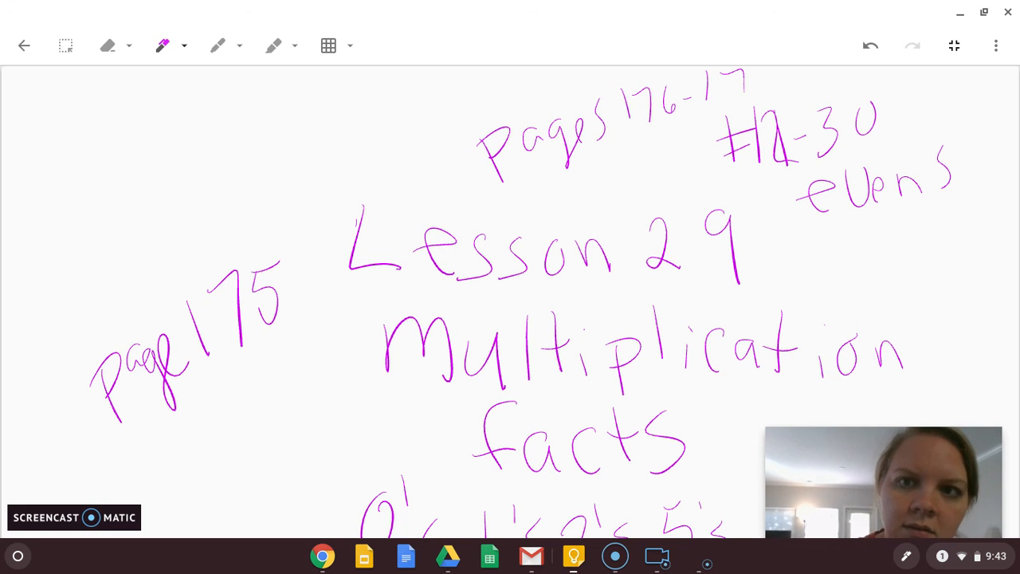